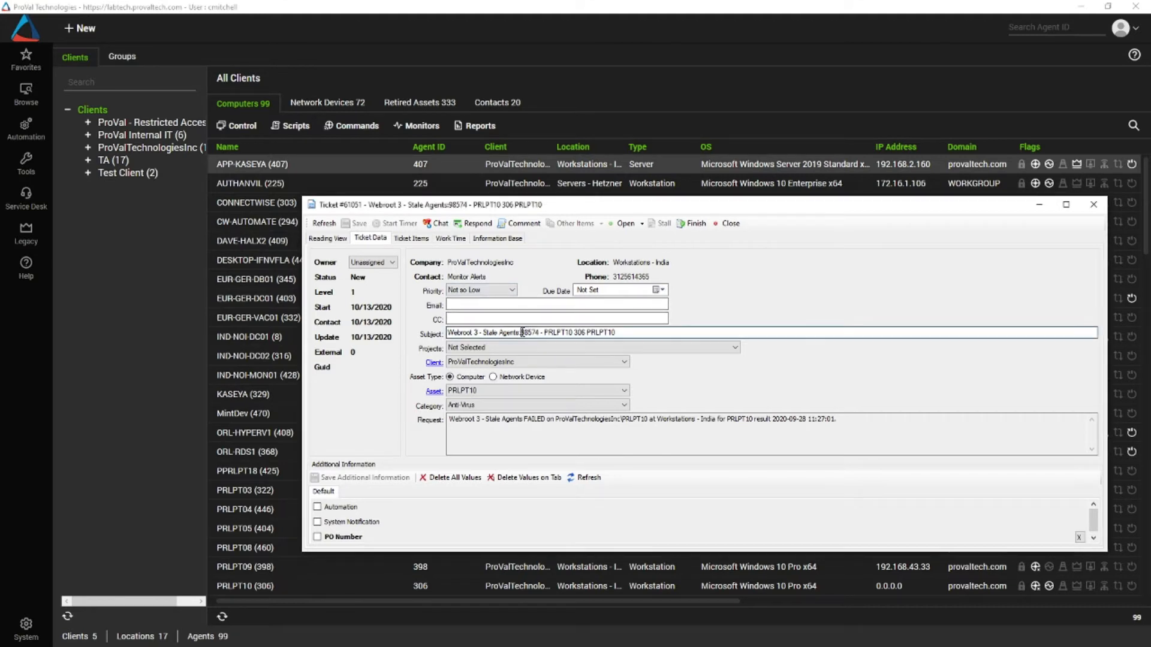
- Select monitor ID 98574 in the ticket subject to locate the Webroot 3 - Stale Agents monitor
{"action": "double_click", "coordinate": [527, 332]}
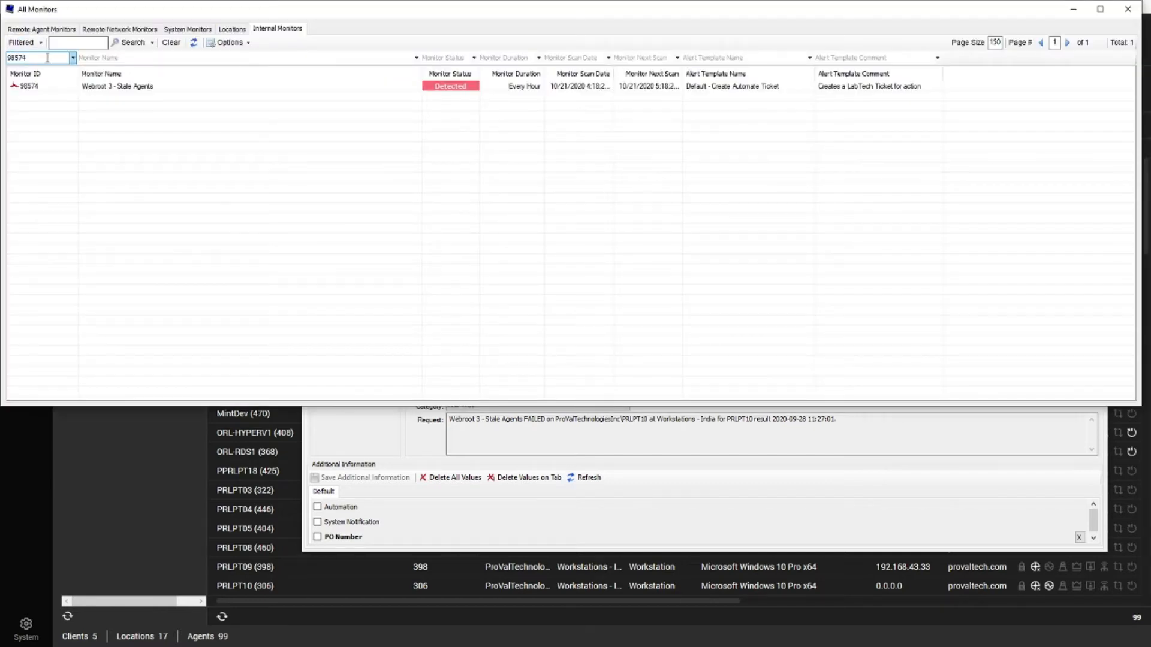
- Open the Webroot 3 - Stale Agents monitor to view its Alerting settings
{"action": "left_click", "coordinate": [118, 87]}
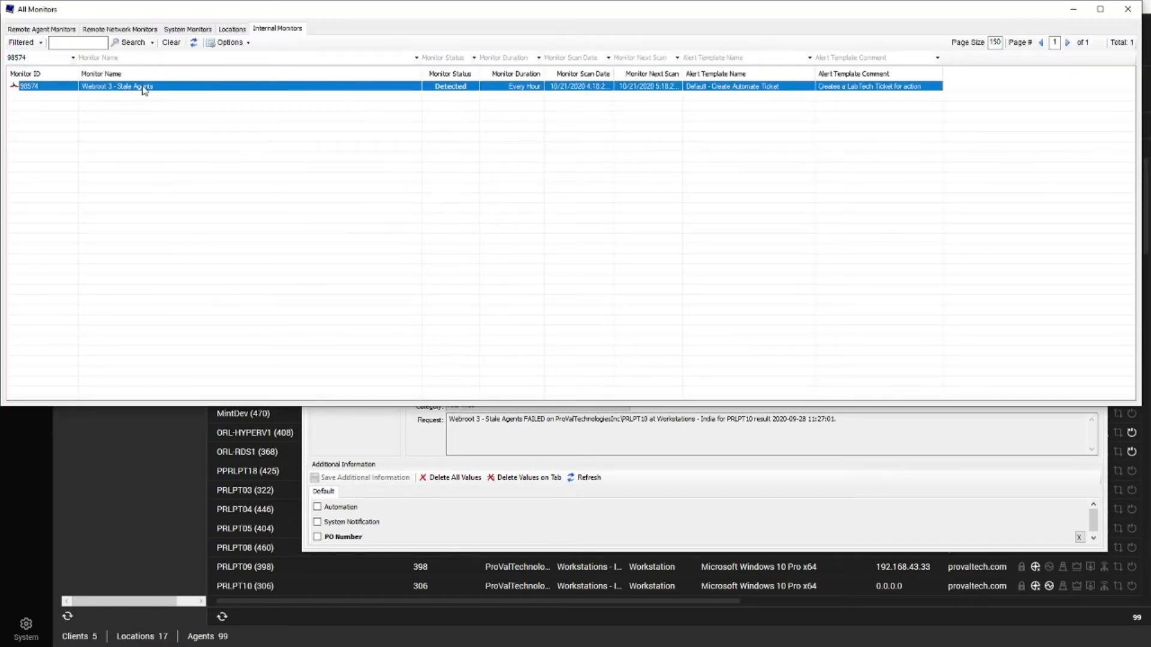
{"action": "mouse_move", "coordinate": [167, 90]}
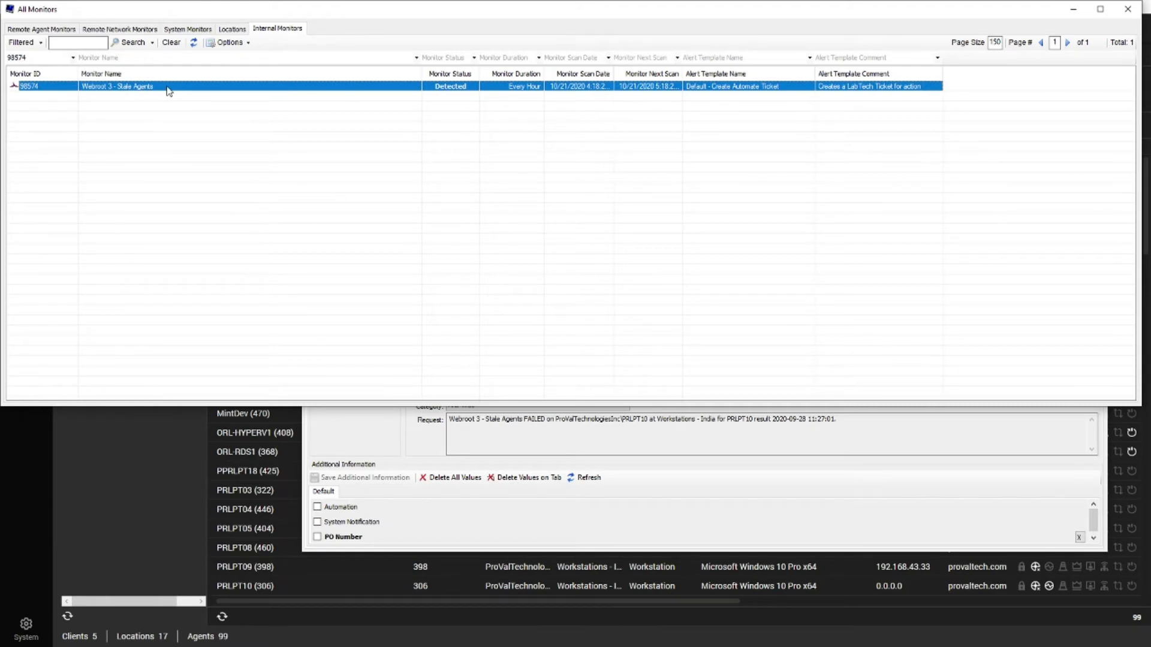
{"action": "double_click", "coordinate": [117, 87]}
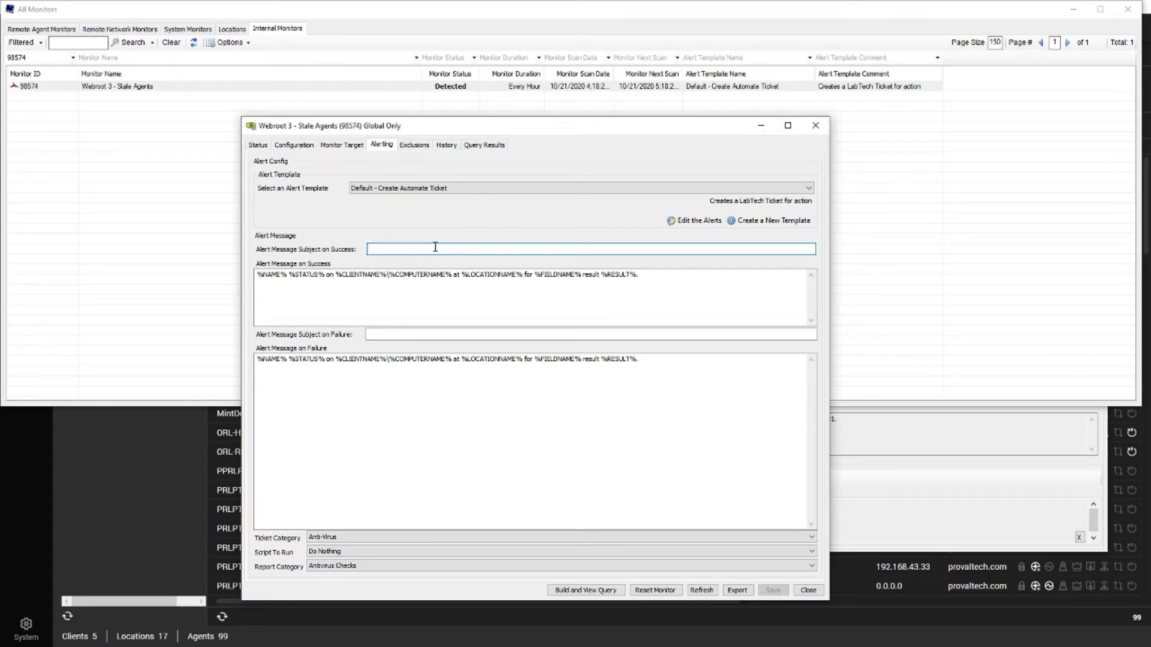
- Enter a sample 'Basic Message' alert subject, remove it again, and minimize the monitor settings
{"action": "type", "text": "Basic"}
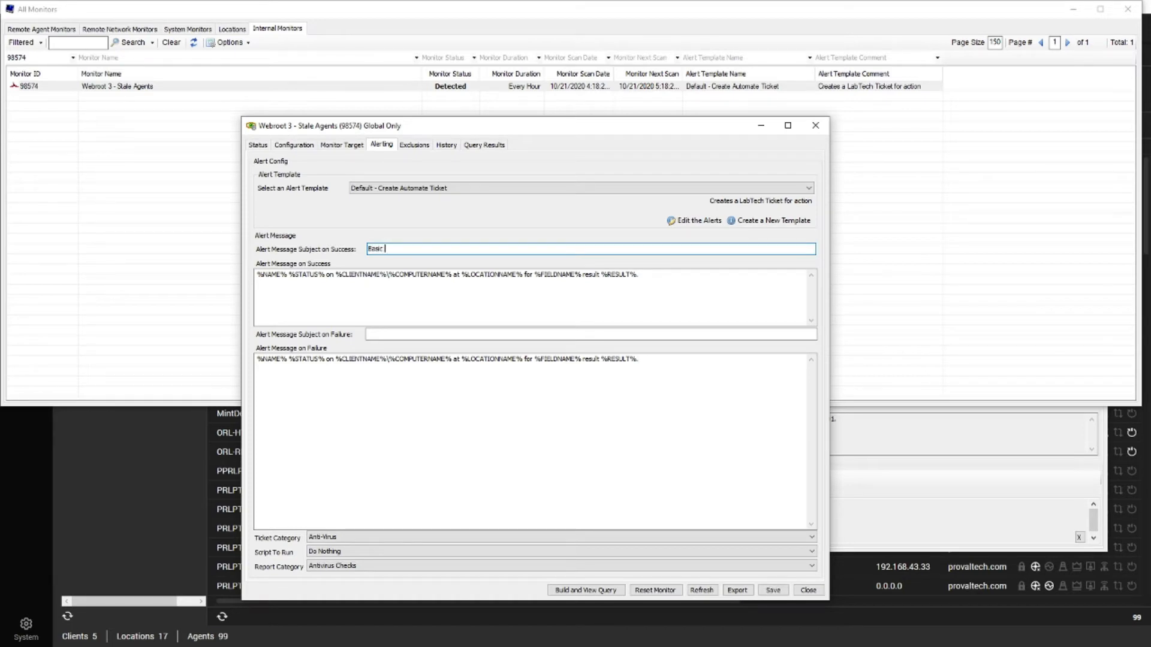
{"action": "type", "text": "Message"}
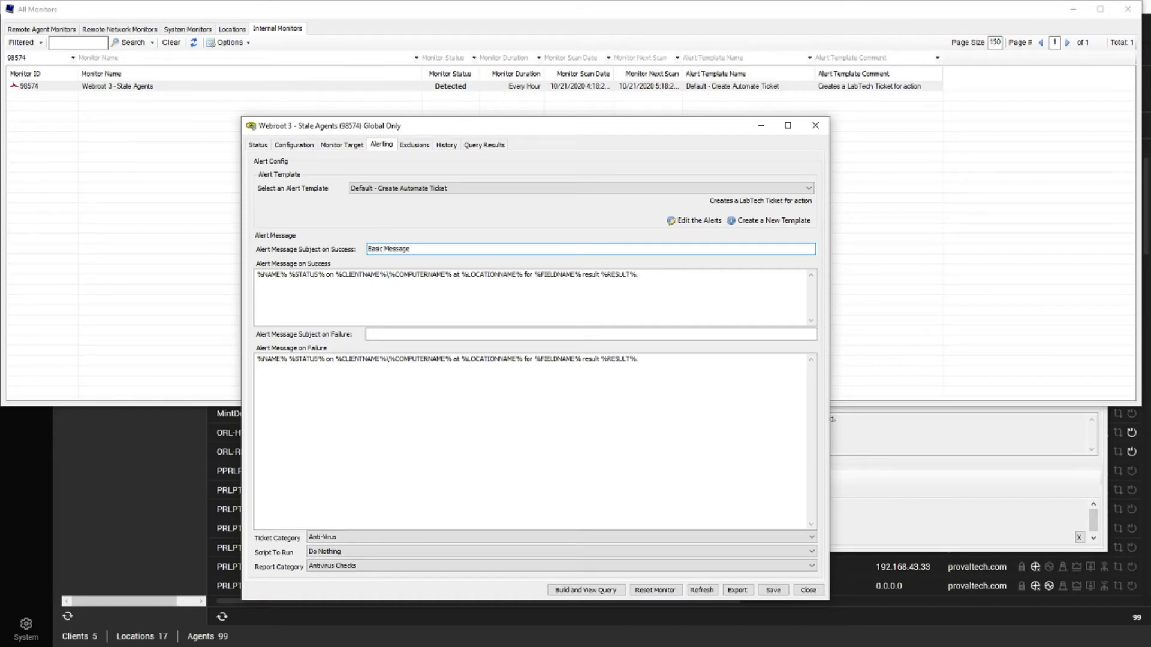
{"action": "left_click", "coordinate": [397, 248]}
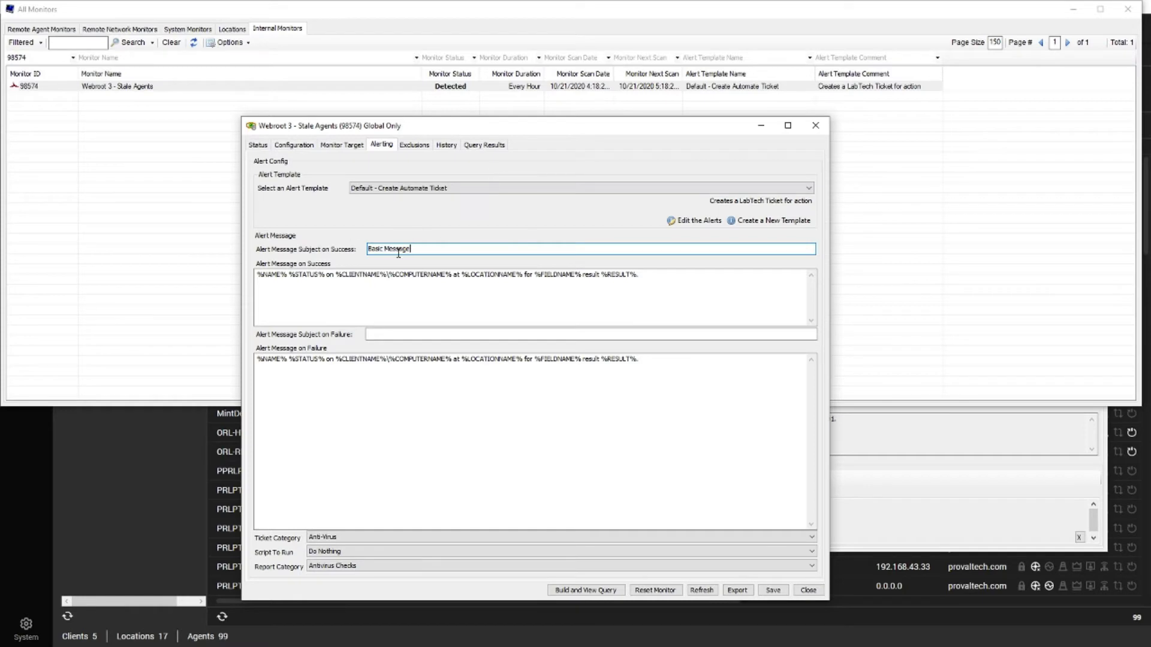
{"action": "mouse_move", "coordinate": [455, 261]}
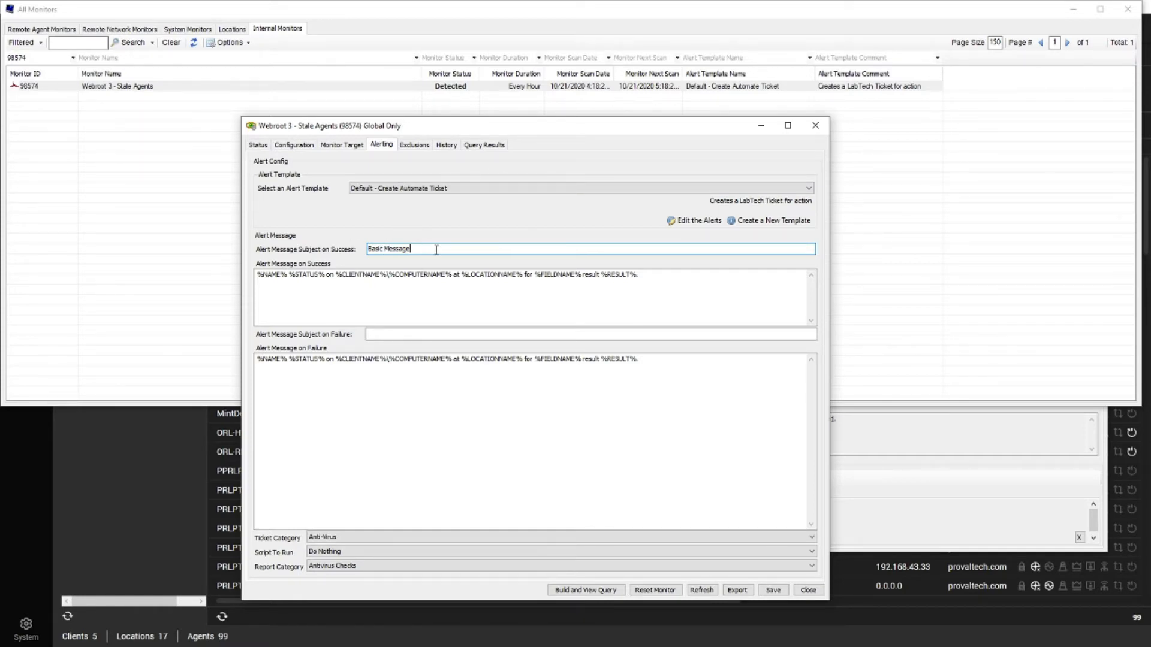
{"action": "double_click", "coordinate": [389, 250]}
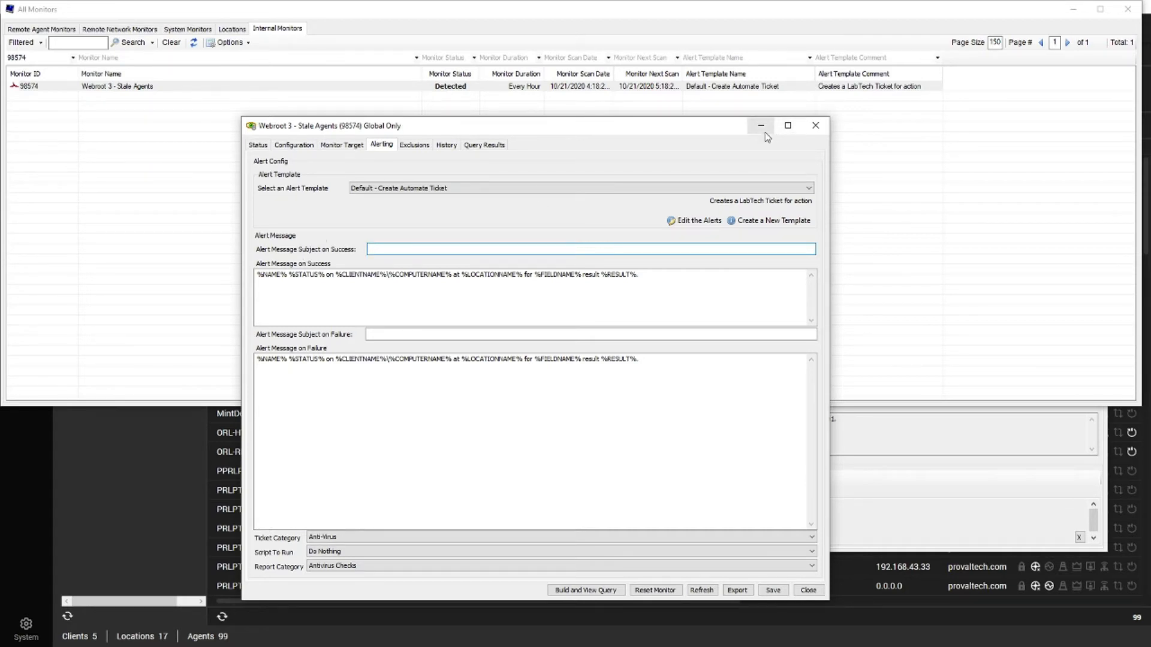
{"action": "mouse_move", "coordinate": [760, 126]}
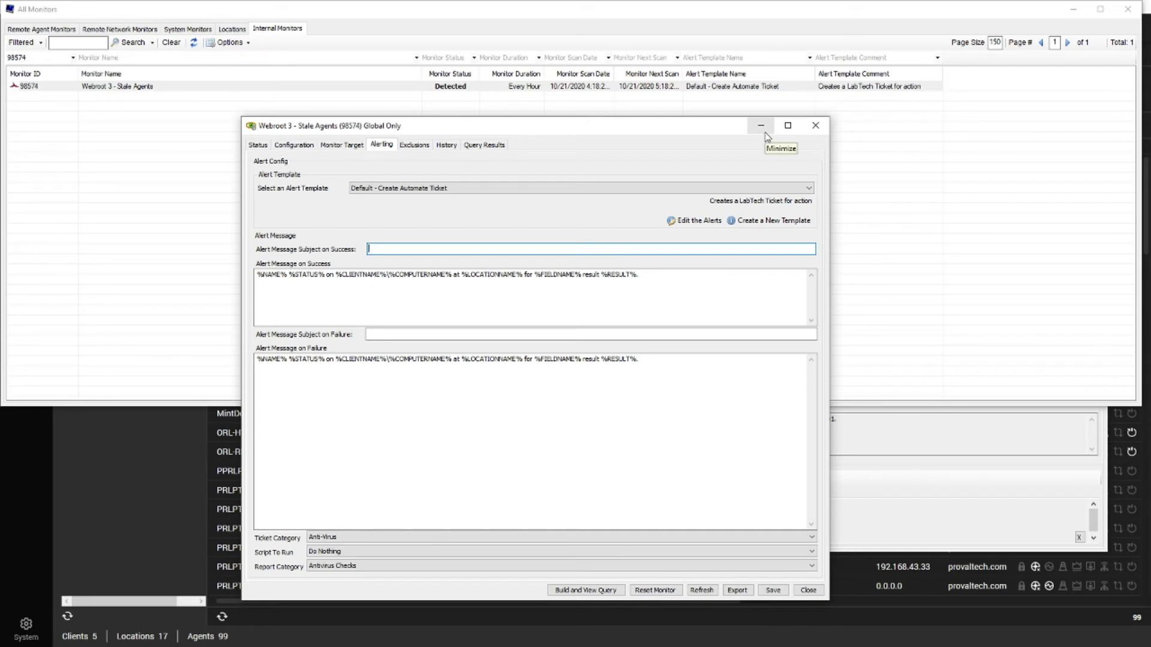
{"action": "left_click", "coordinate": [760, 124]}
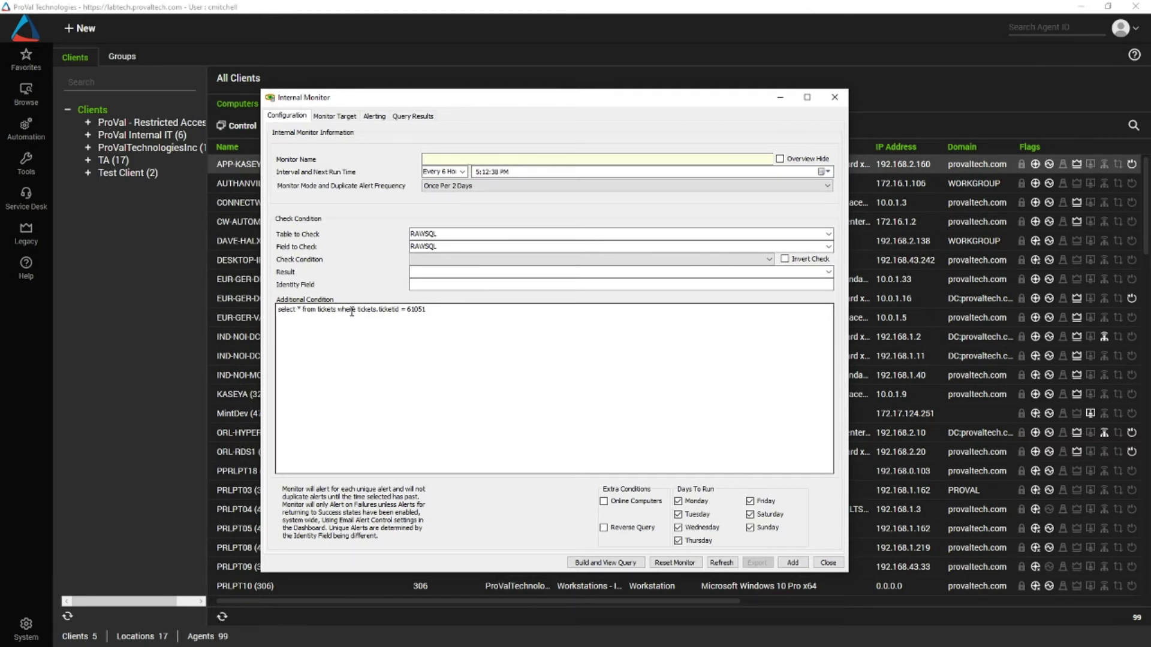
- Bring the internal monitor querying ticket 61051 forward and show its blank Query Results
{"action": "double_click", "coordinate": [417, 310]}
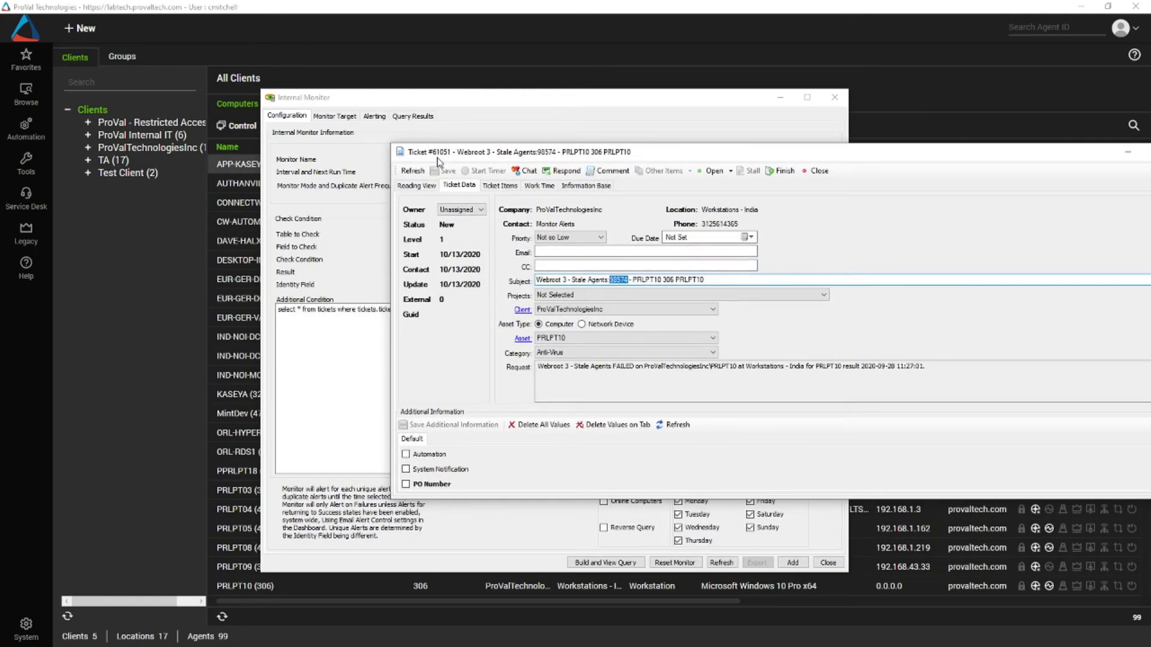
{"action": "left_click", "coordinate": [821, 170]}
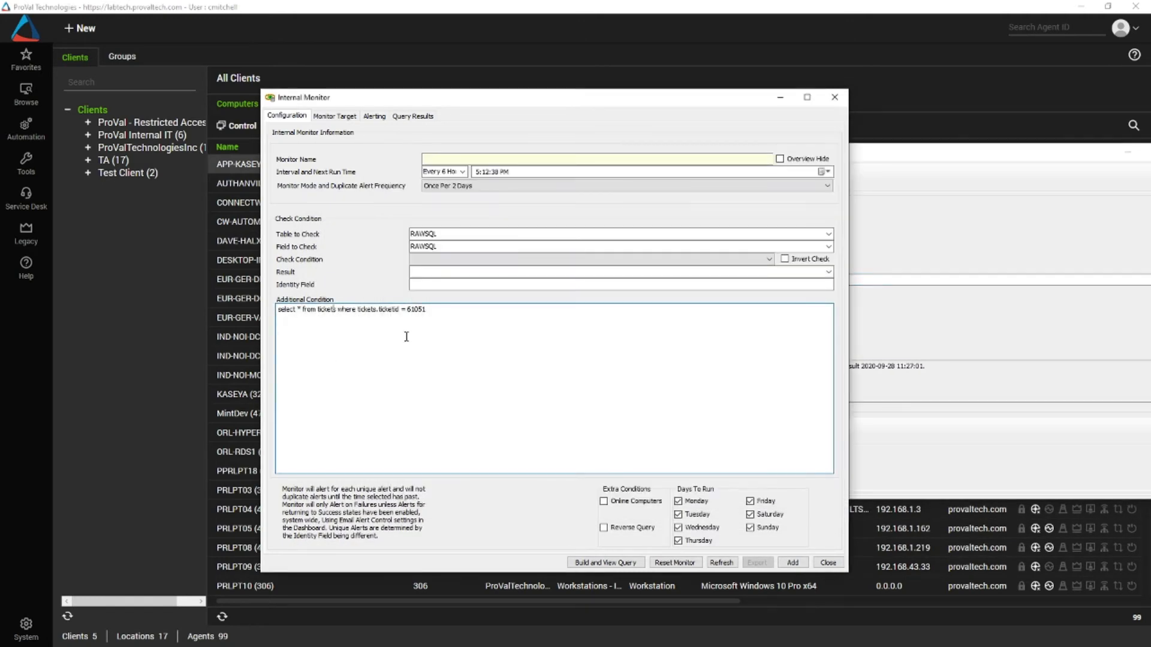
{"action": "left_click", "coordinate": [604, 562]}
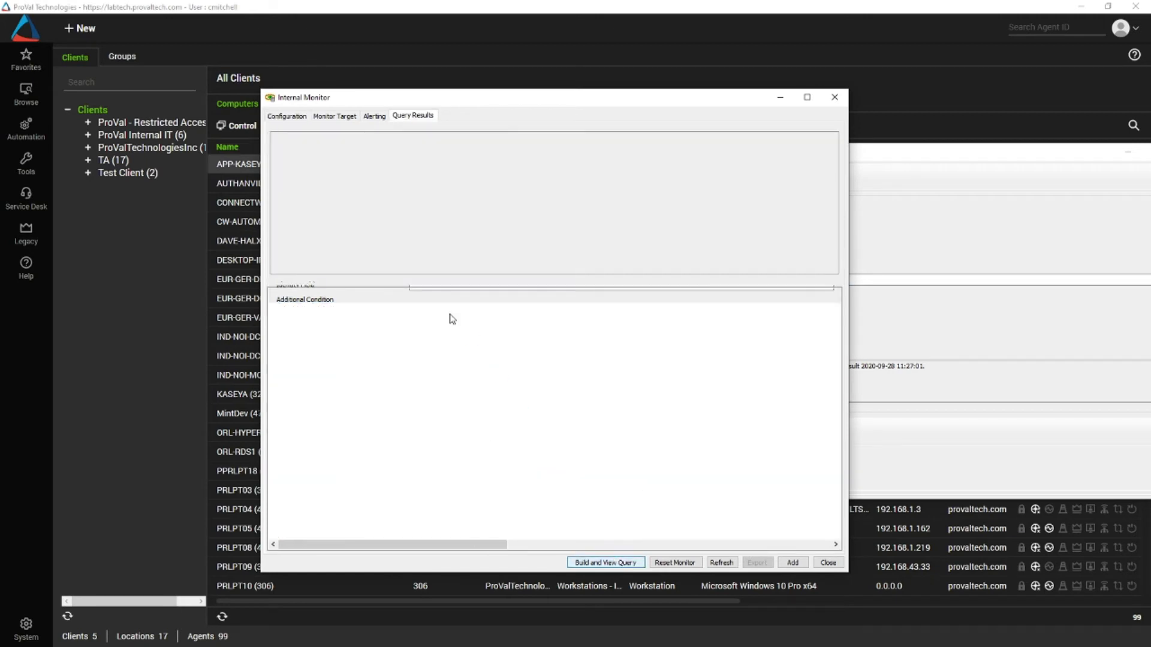
- Run the tickets query for ticket 61051 and scroll to its MonitorId value 98574
{"action": "left_click", "coordinate": [604, 563]}
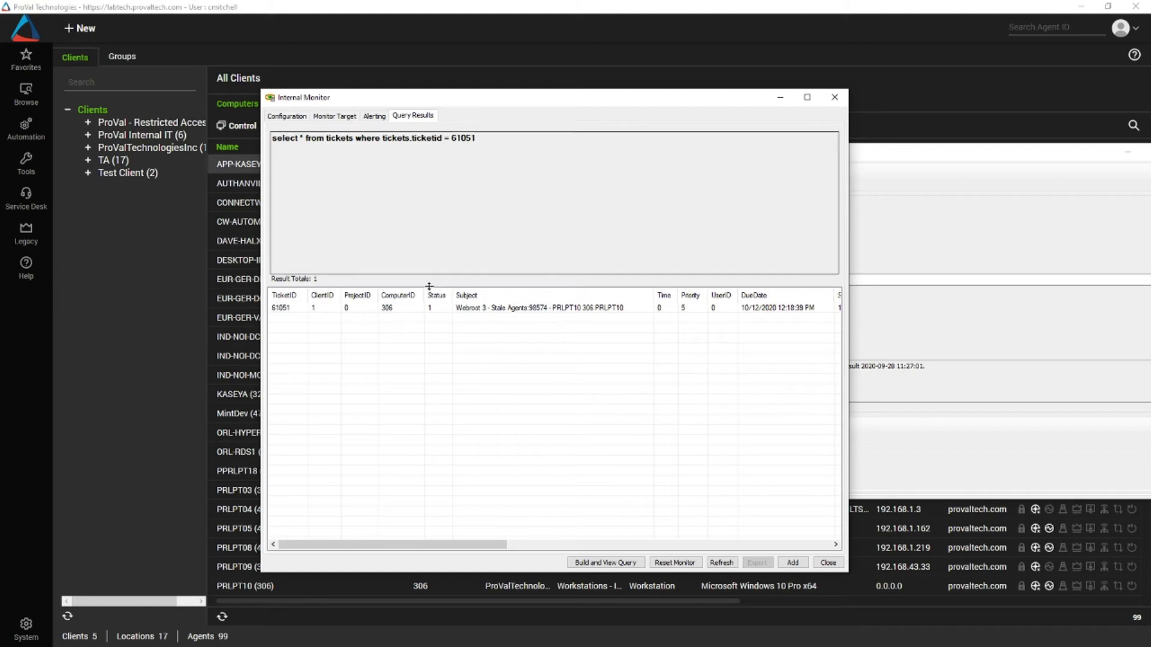
{"action": "mouse_move", "coordinate": [578, 318]}
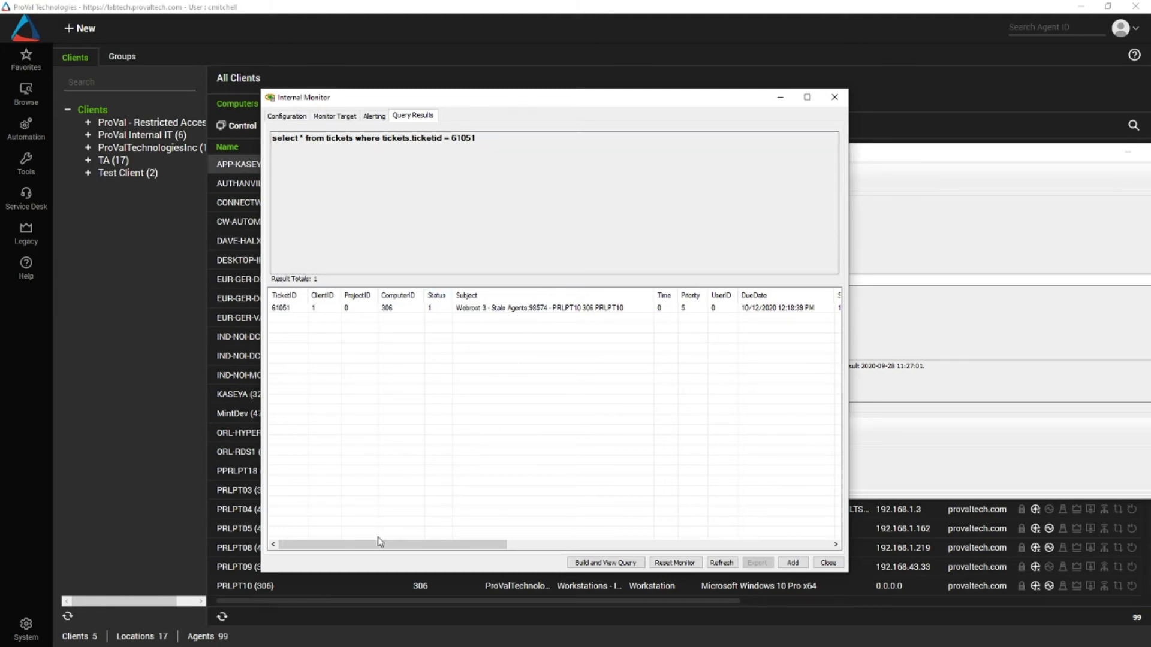
{"action": "left_click_drag", "start_coordinate": [380, 545], "coordinate": [525, 545]}
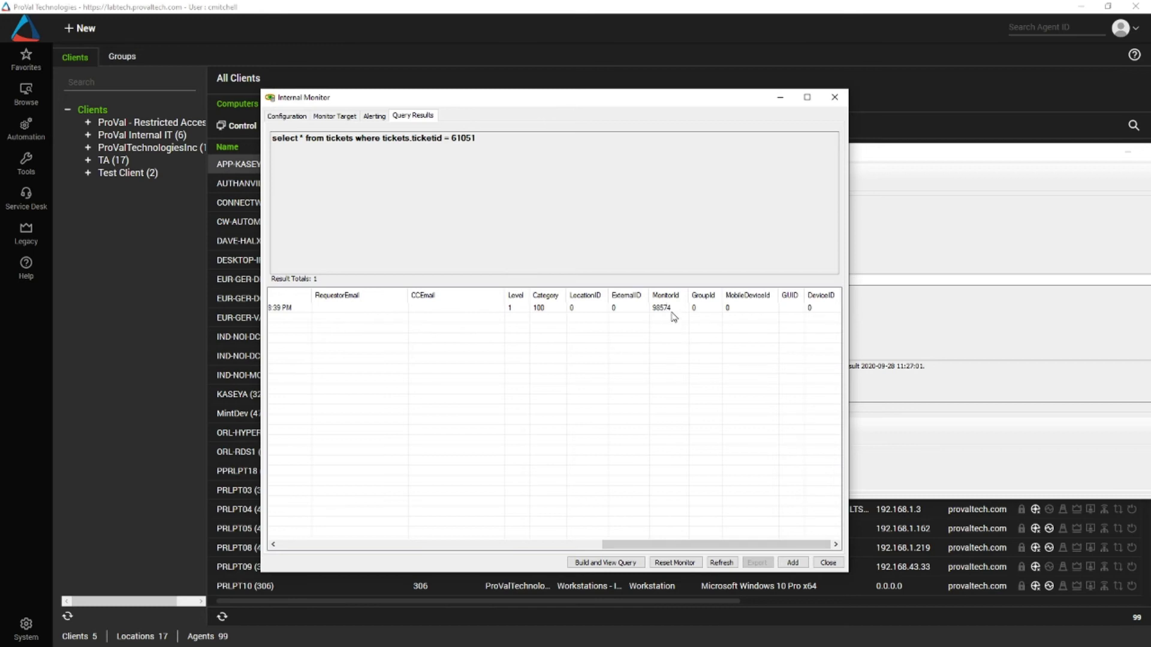
{"action": "mouse_move", "coordinate": [676, 325]}
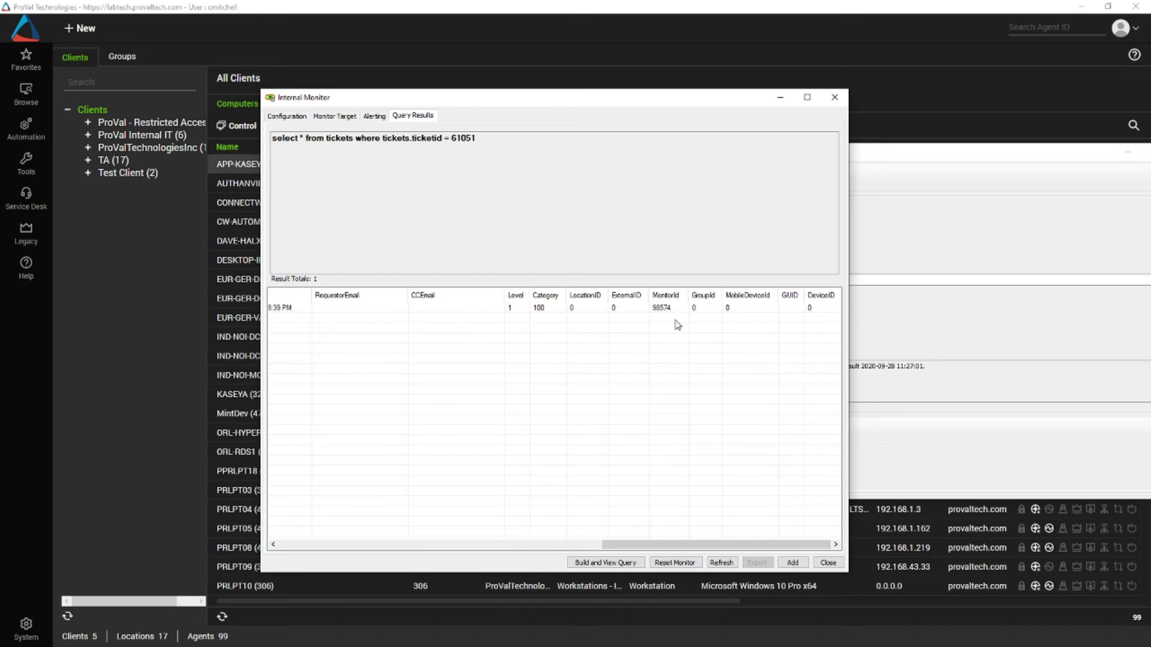
{"action": "mouse_move", "coordinate": [679, 406]}
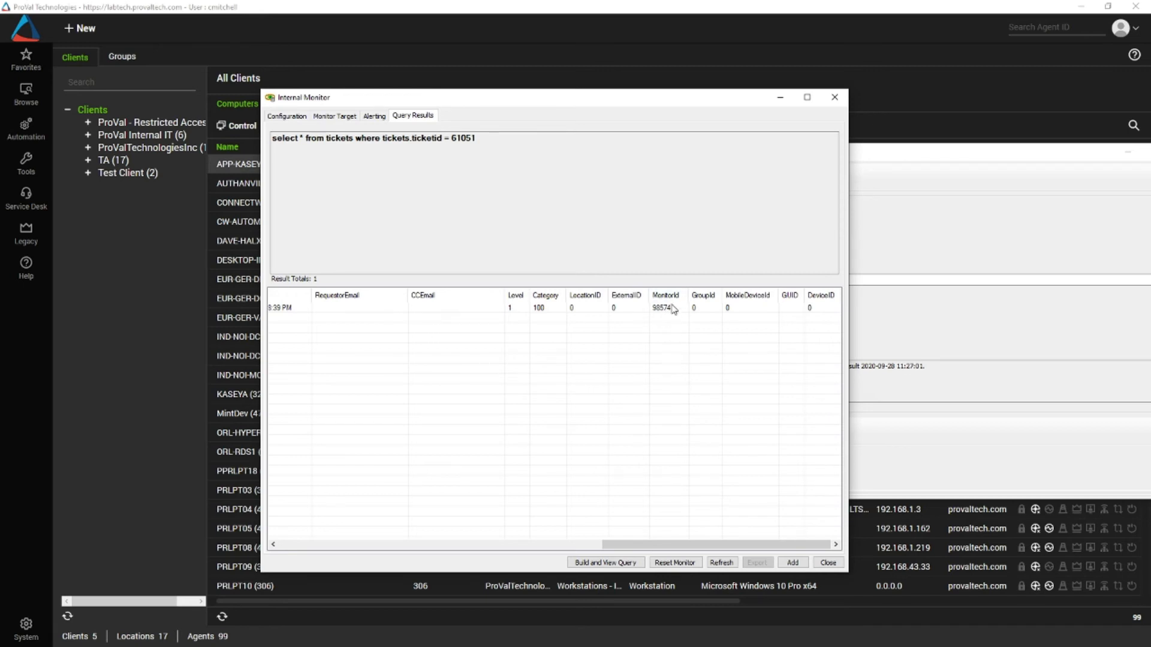
{"action": "mouse_move", "coordinate": [667, 339]}
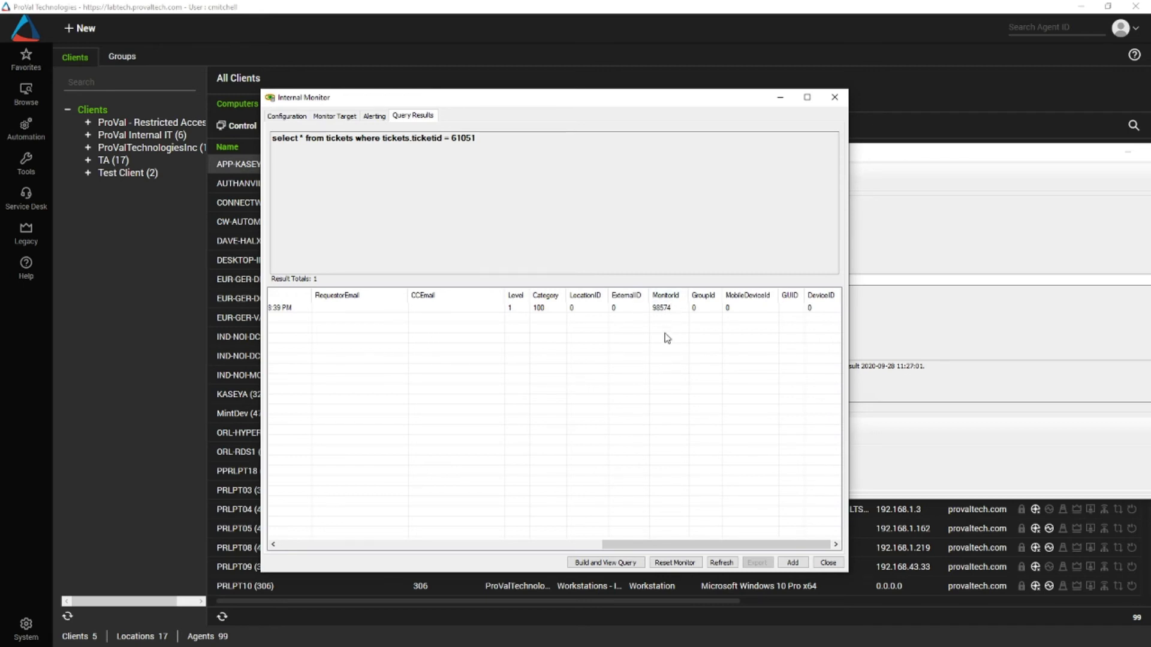
{"action": "mouse_move", "coordinate": [669, 346]}
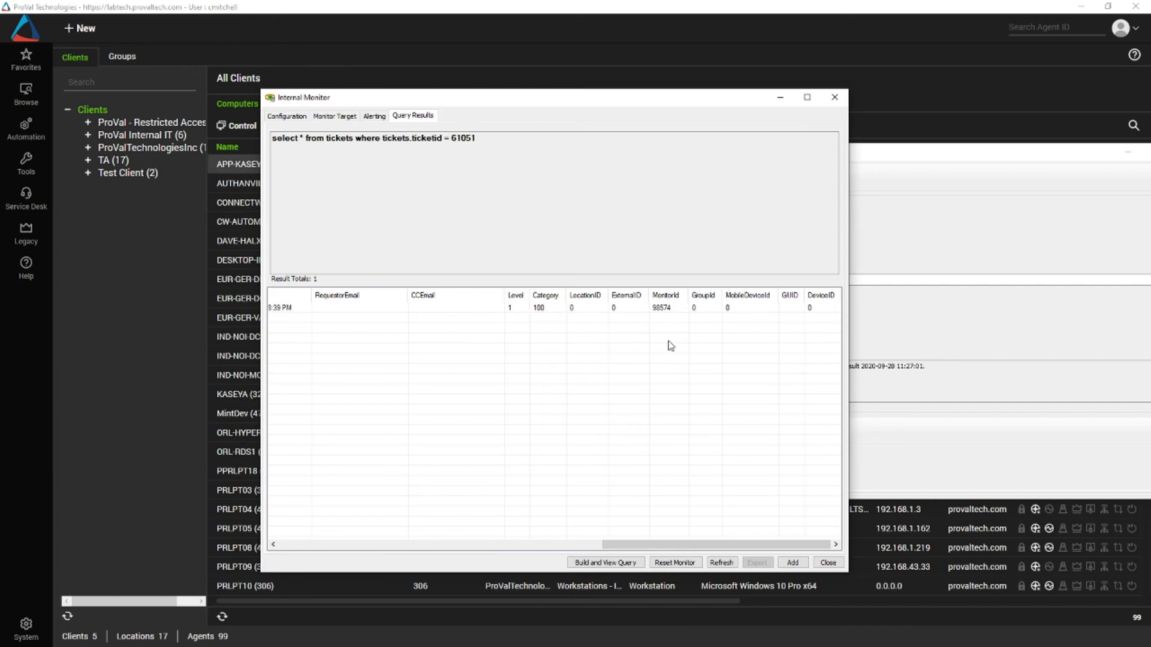
{"action": "mouse_move", "coordinate": [675, 325]}
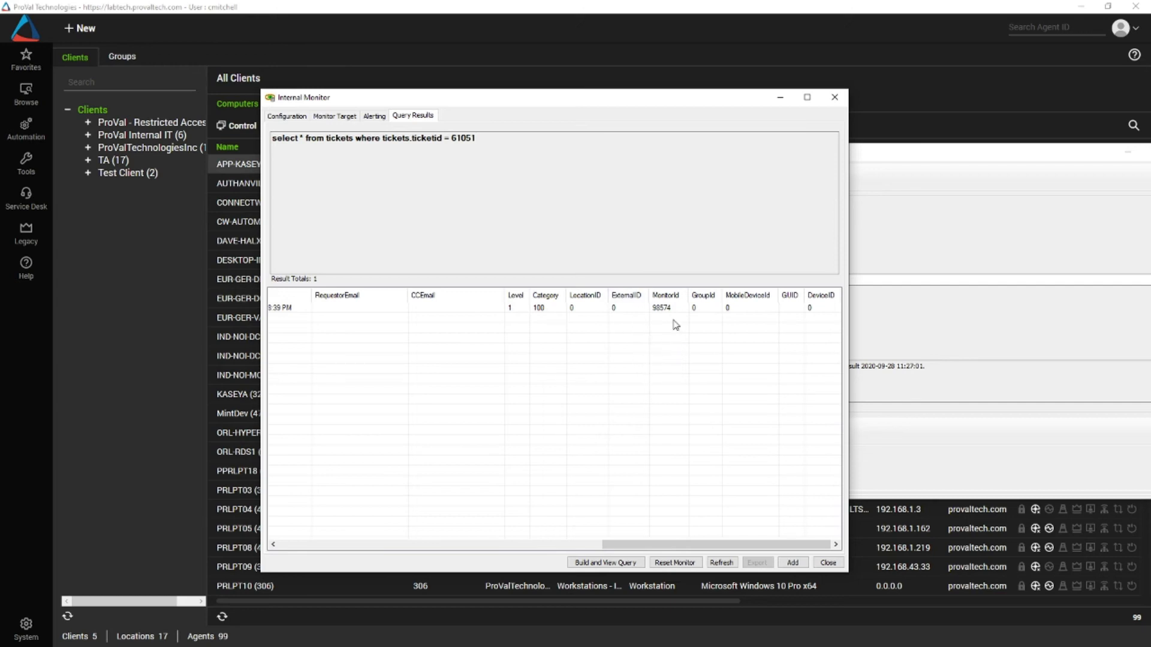
{"action": "mouse_move", "coordinate": [673, 325]}
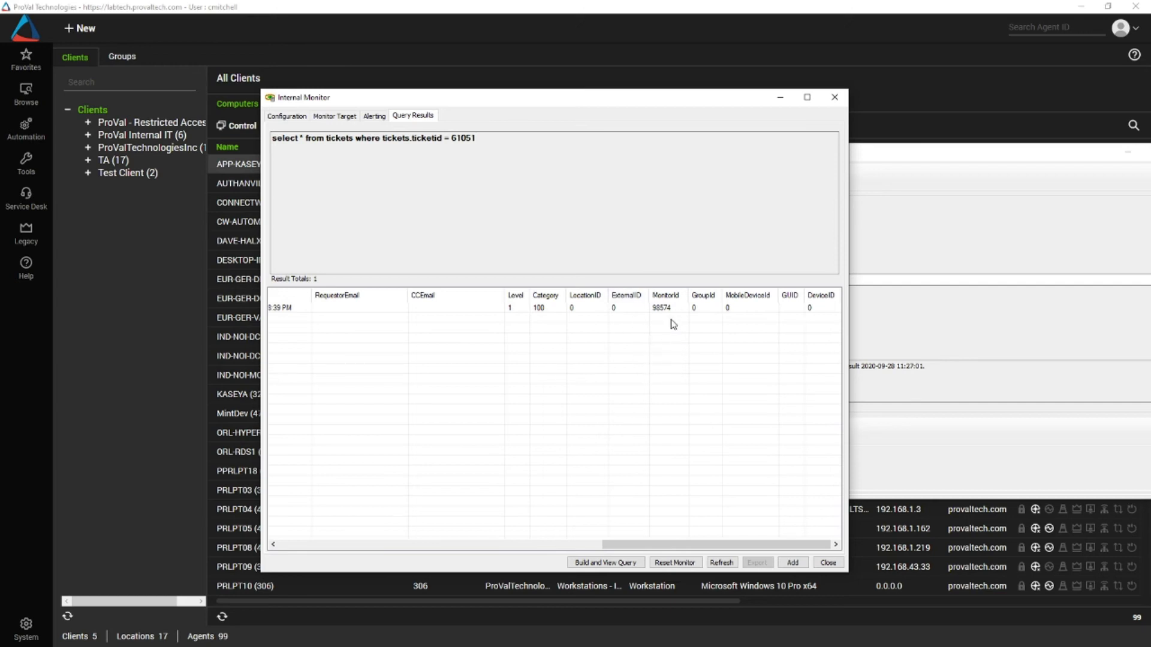
{"action": "mouse_move", "coordinate": [663, 314]}
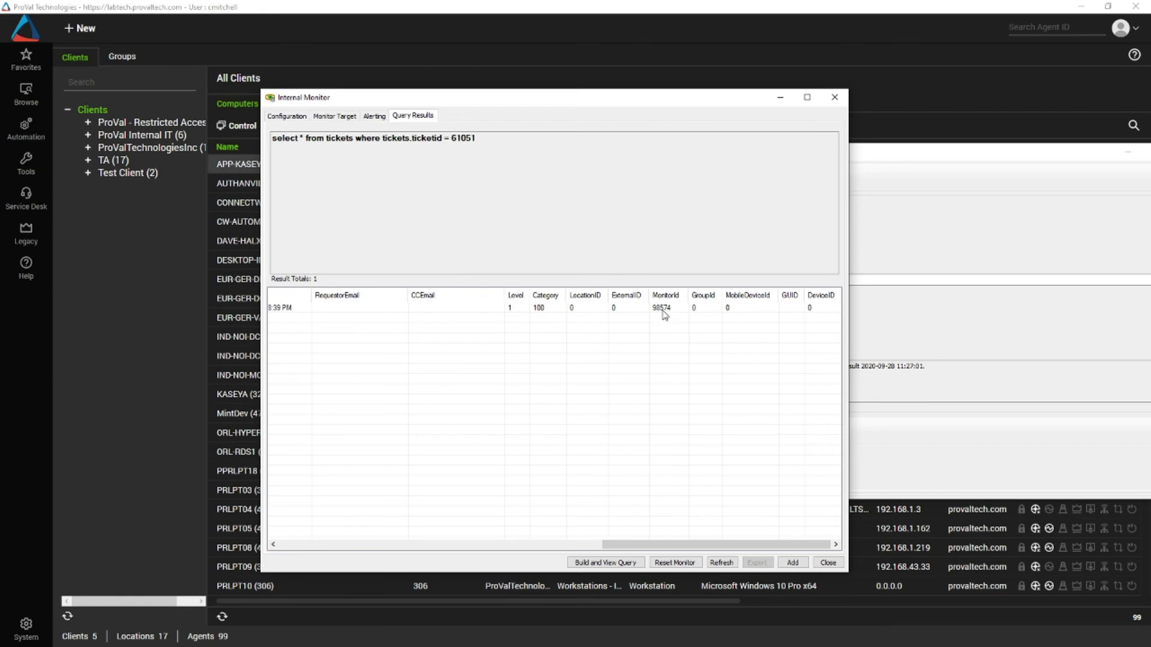
{"action": "mouse_move", "coordinate": [585, 336]}
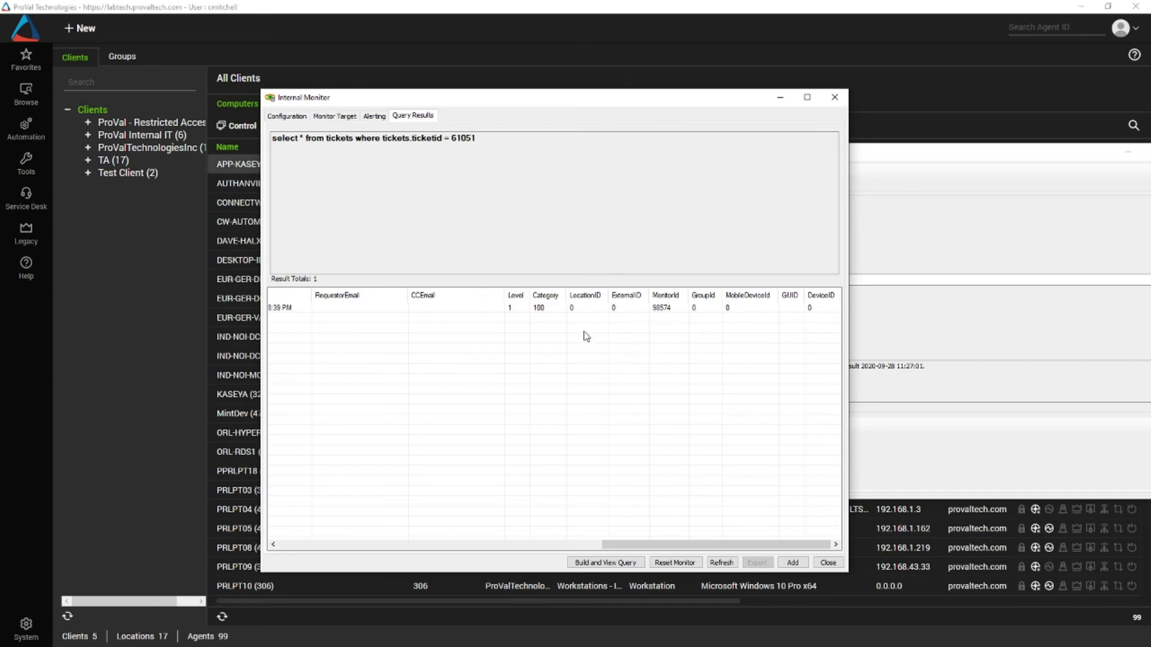
{"action": "mouse_move", "coordinate": [572, 414]}
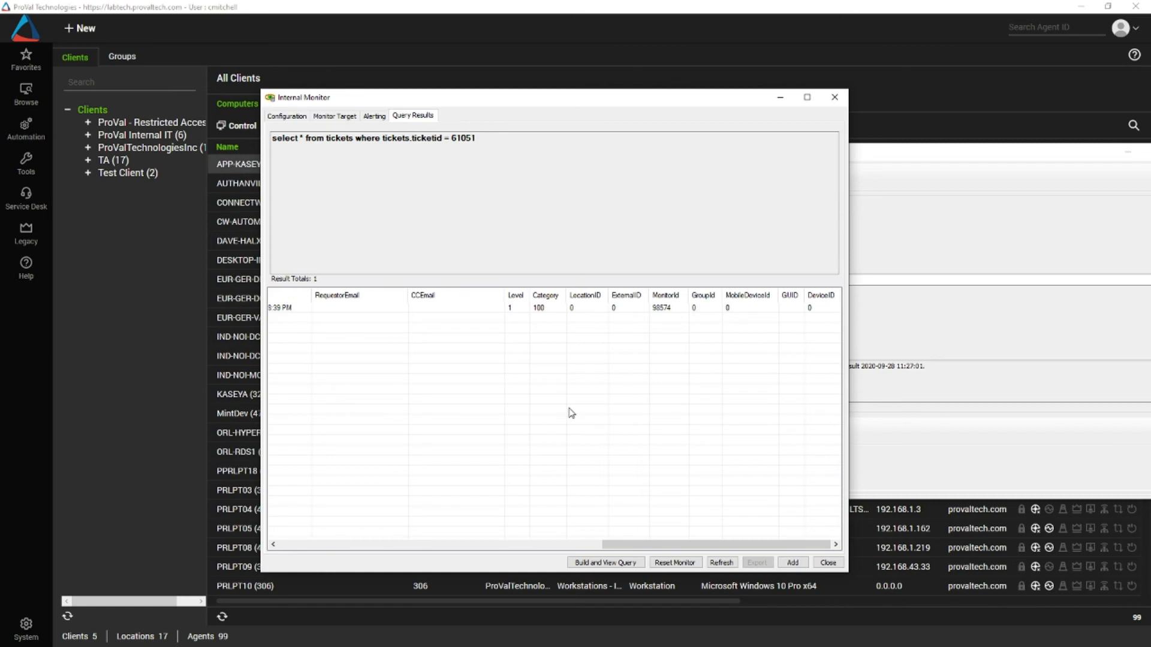
{"action": "mouse_move", "coordinate": [650, 332]}
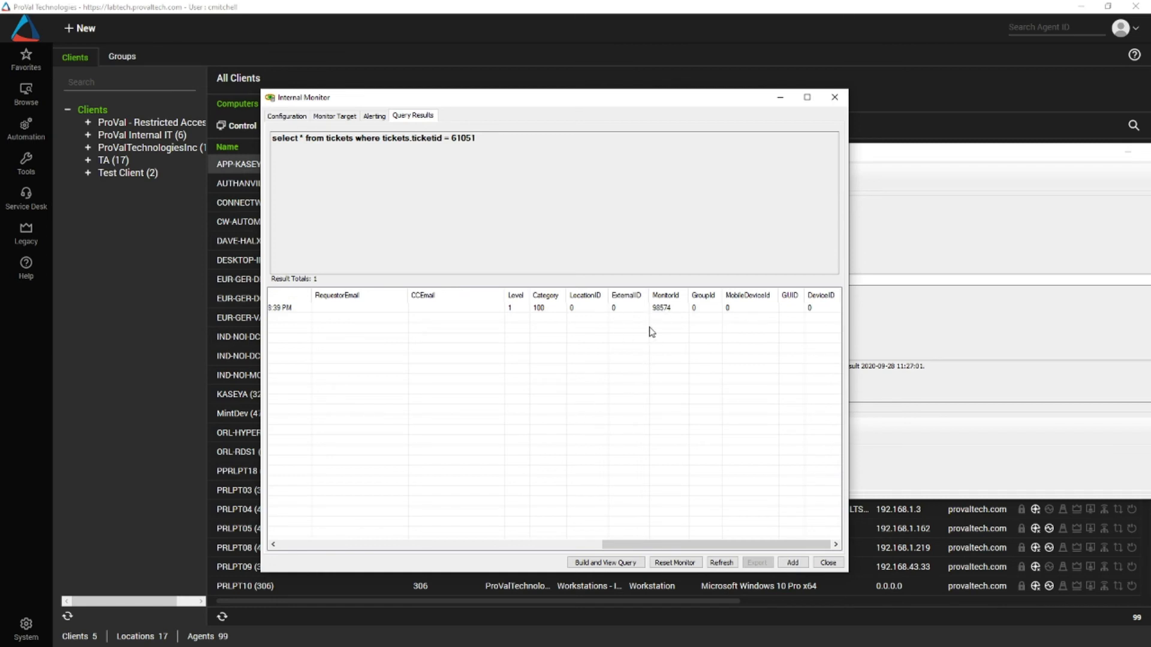
{"action": "mouse_move", "coordinate": [623, 323]}
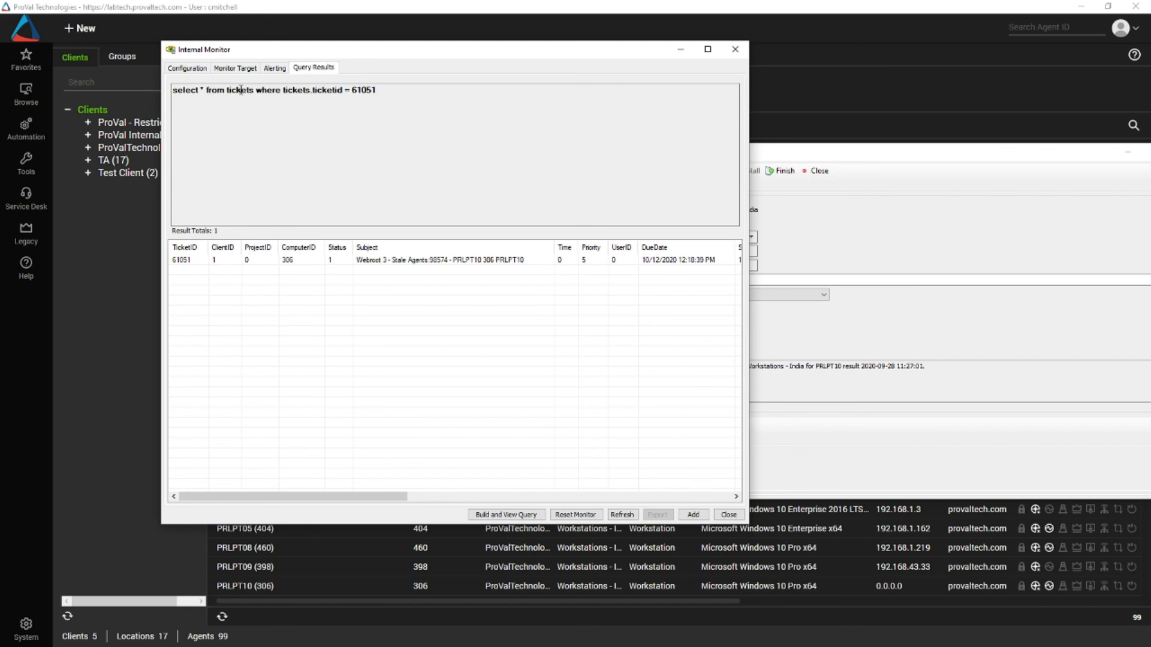
- Close the internal monitor without saving, returning to ticket #61051
{"action": "left_click", "coordinate": [187, 67]}
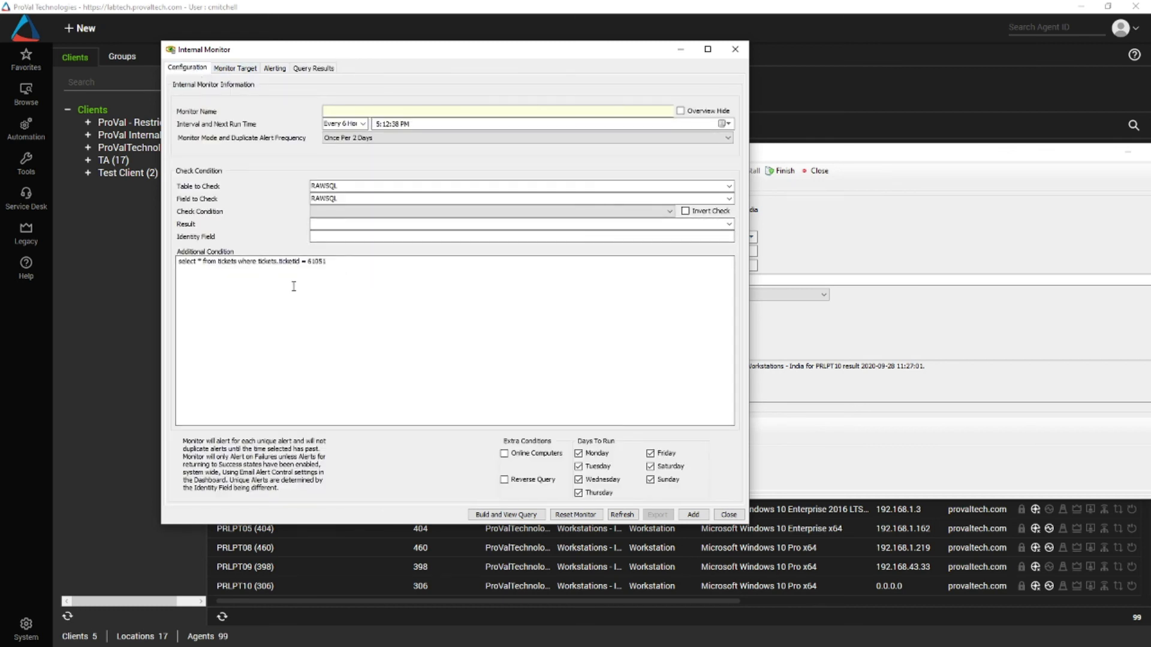
{"action": "left_click", "coordinate": [728, 514]}
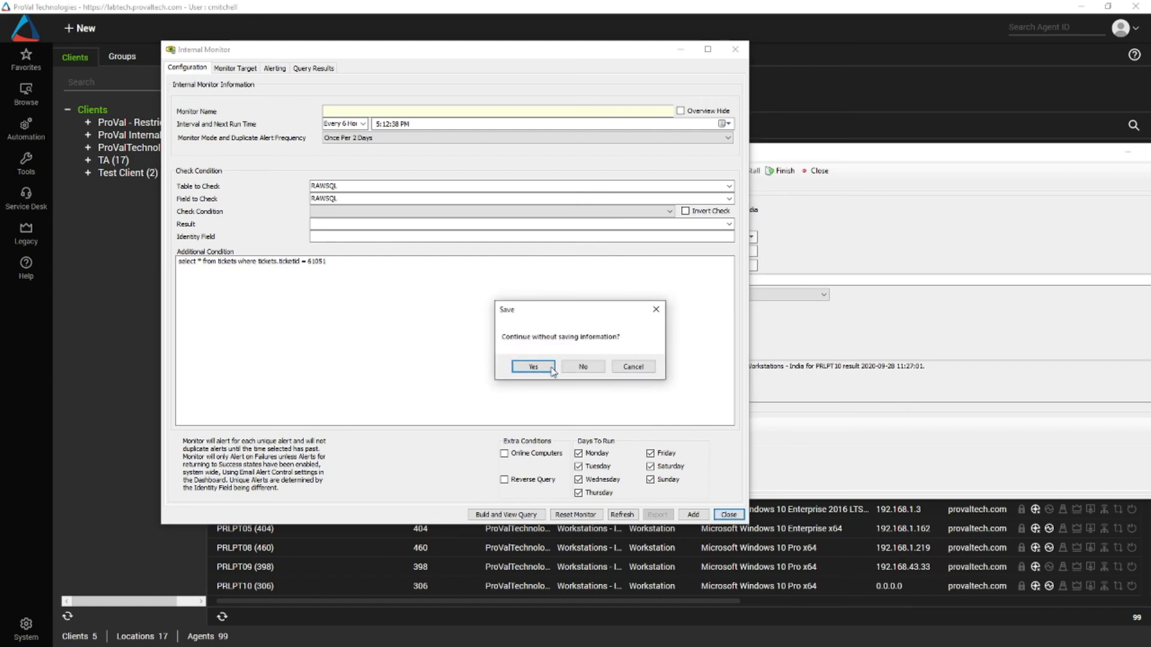
{"action": "left_click", "coordinate": [532, 367]}
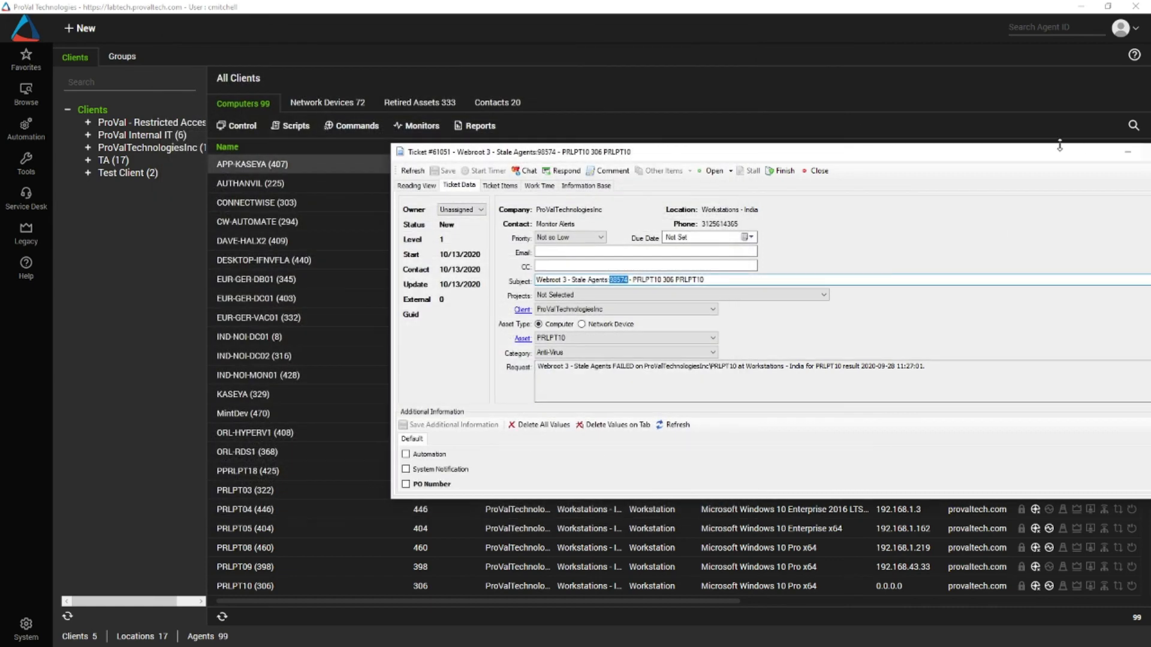